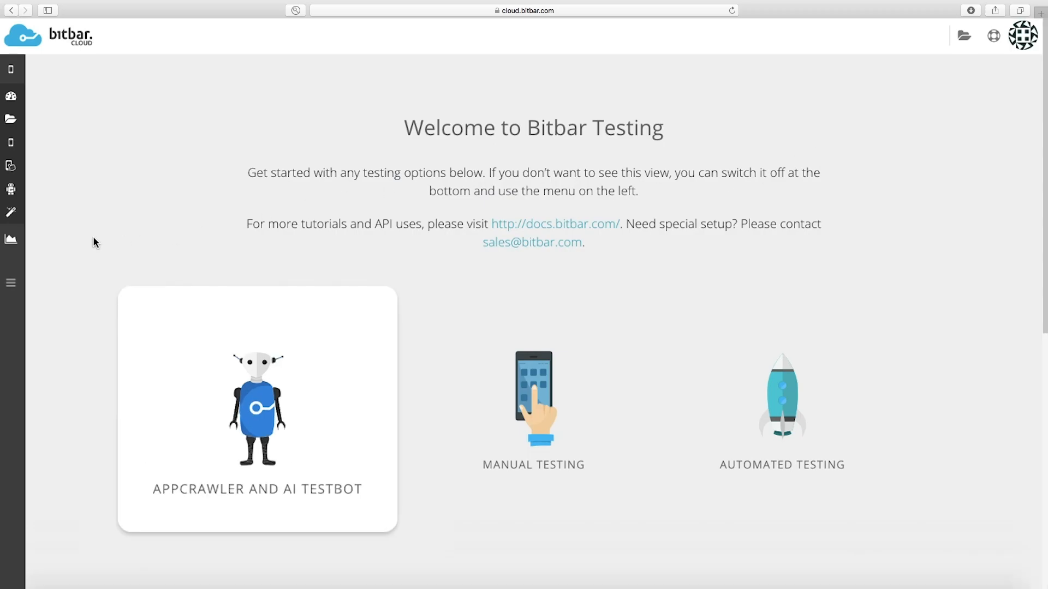
Expand the left sidebar to show the Mobile Devices Testing page names.
left_click(11, 282)
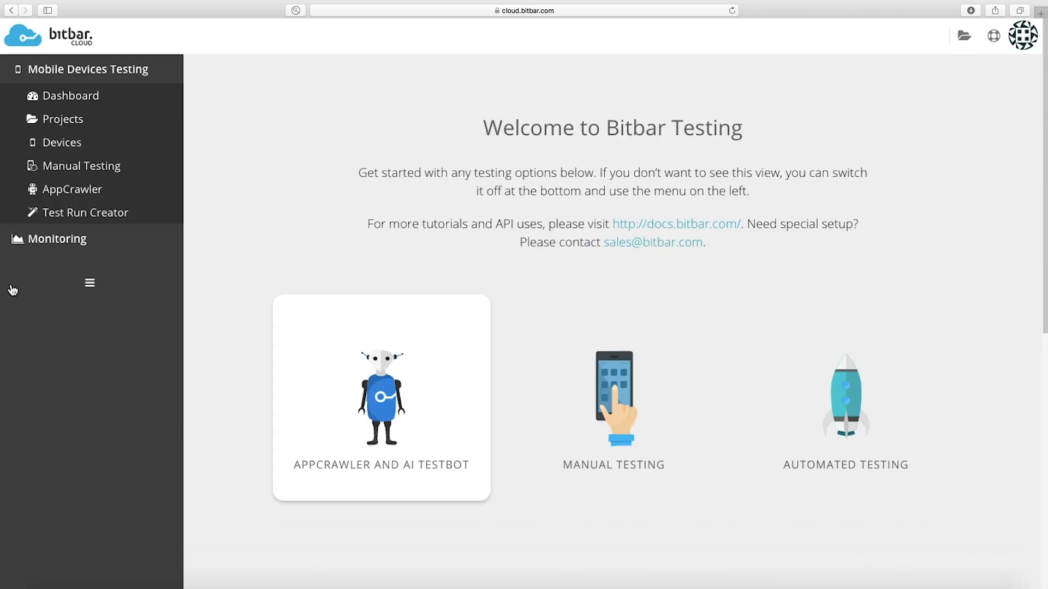
mouse_move(84, 212)
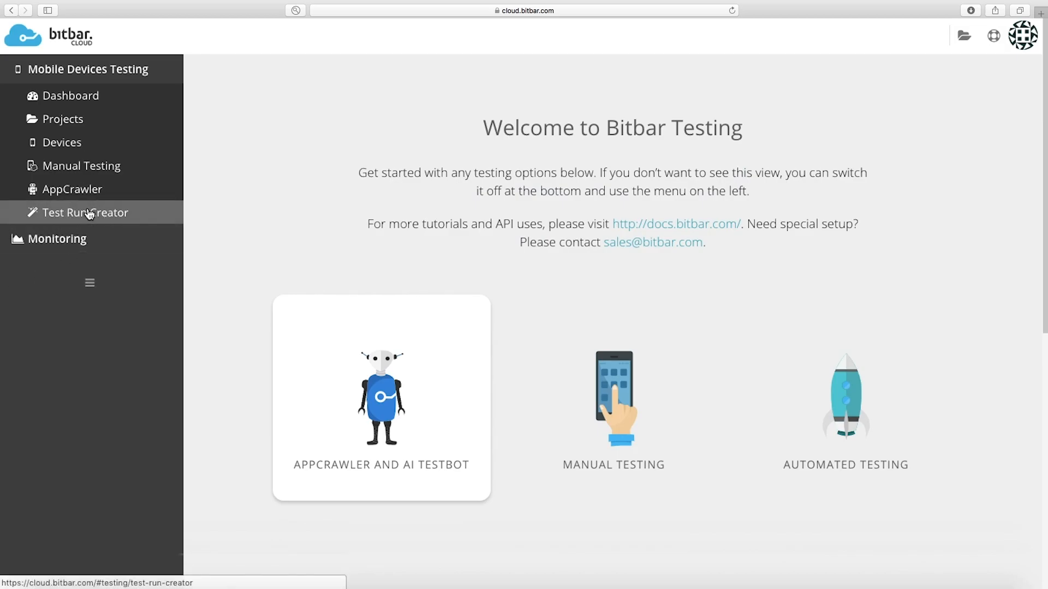
Start a new test run in Test Run Creator targeting Android with AI Testbot.
left_click(83, 212)
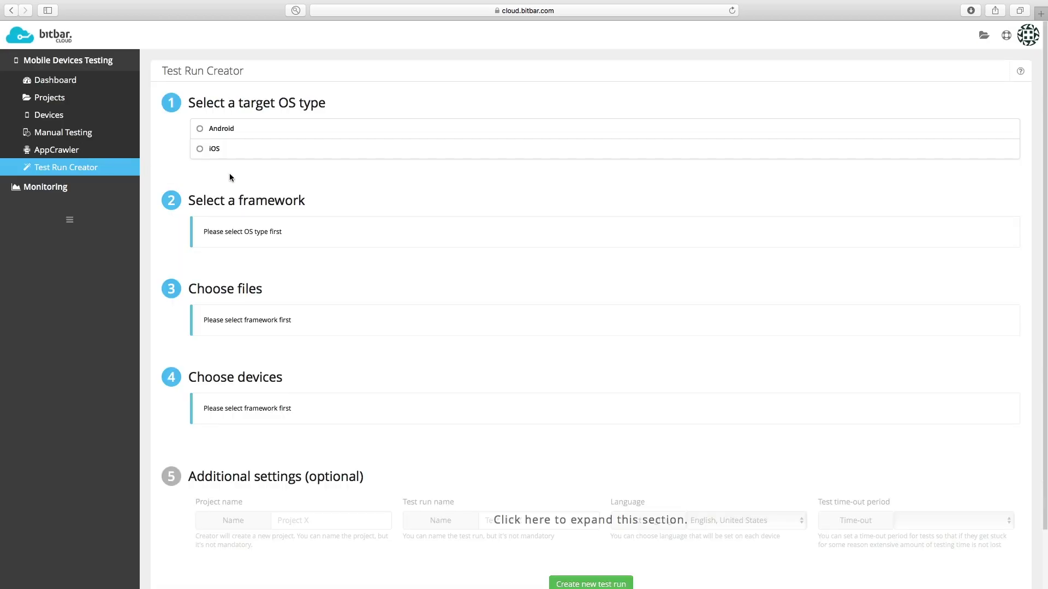
left_click(221, 128)
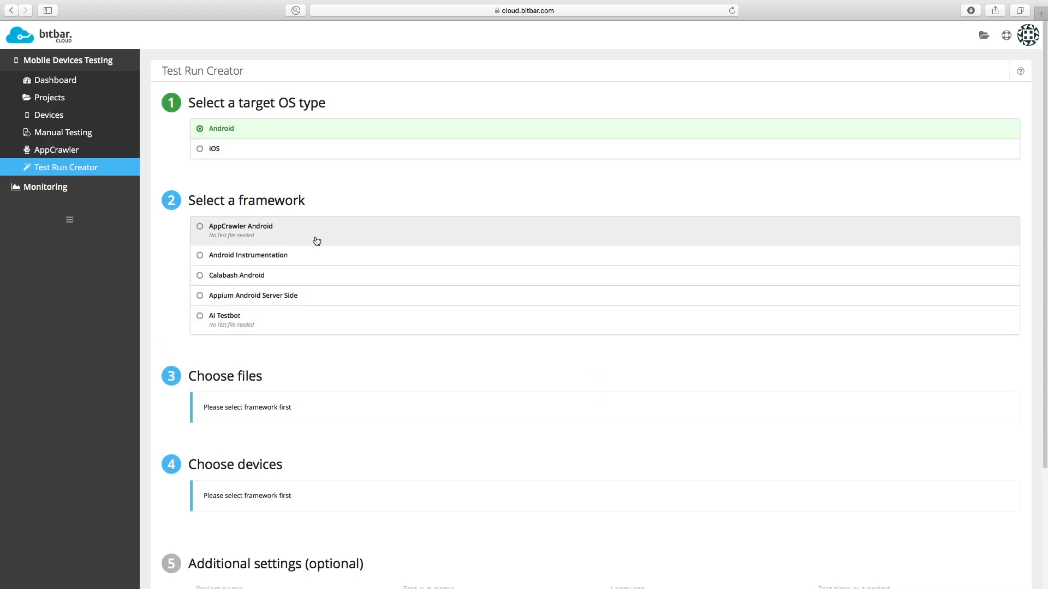
left_click(223, 315)
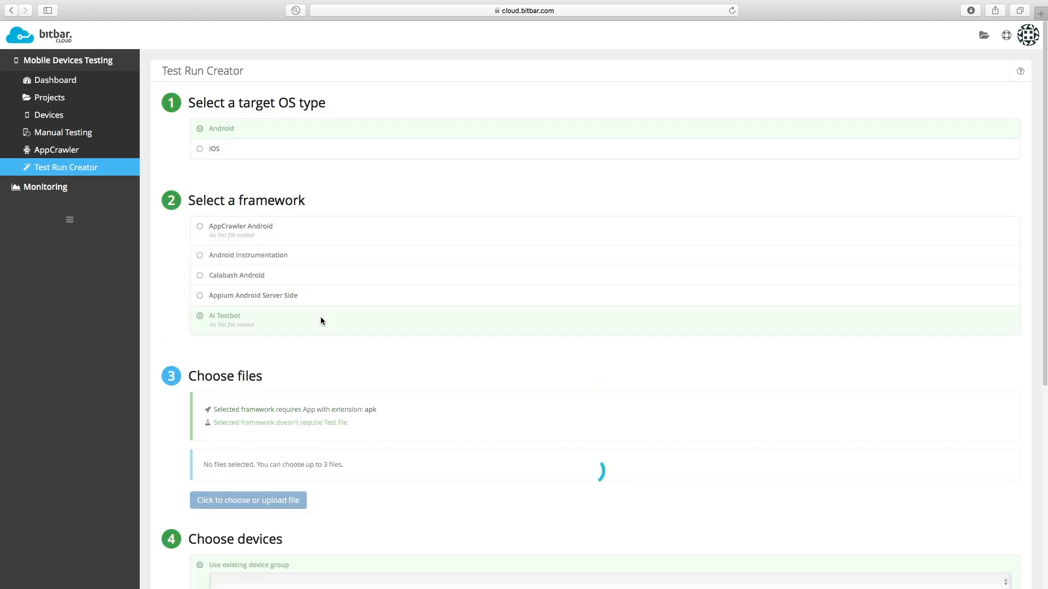
Attach Bitbar.apk from the uploaded files library as the app.
scroll("down", 3)
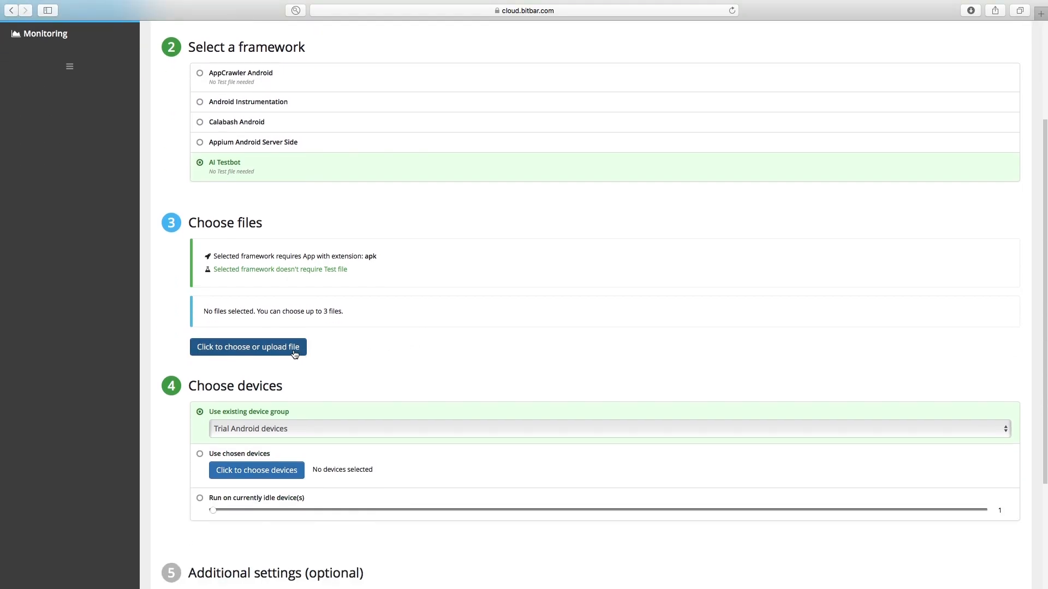
left_click(247, 347)
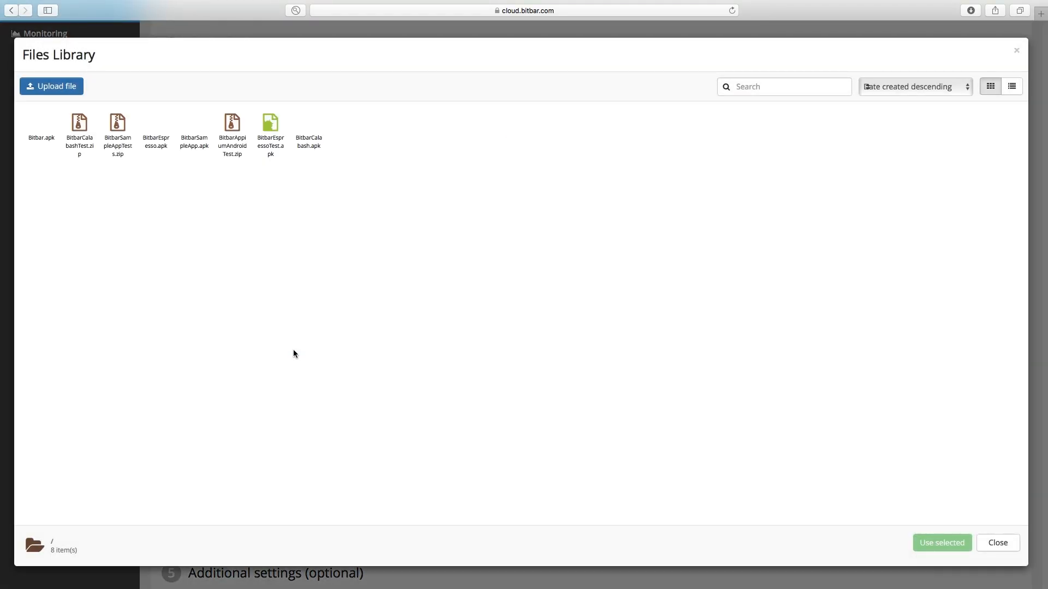
left_click(40, 128)
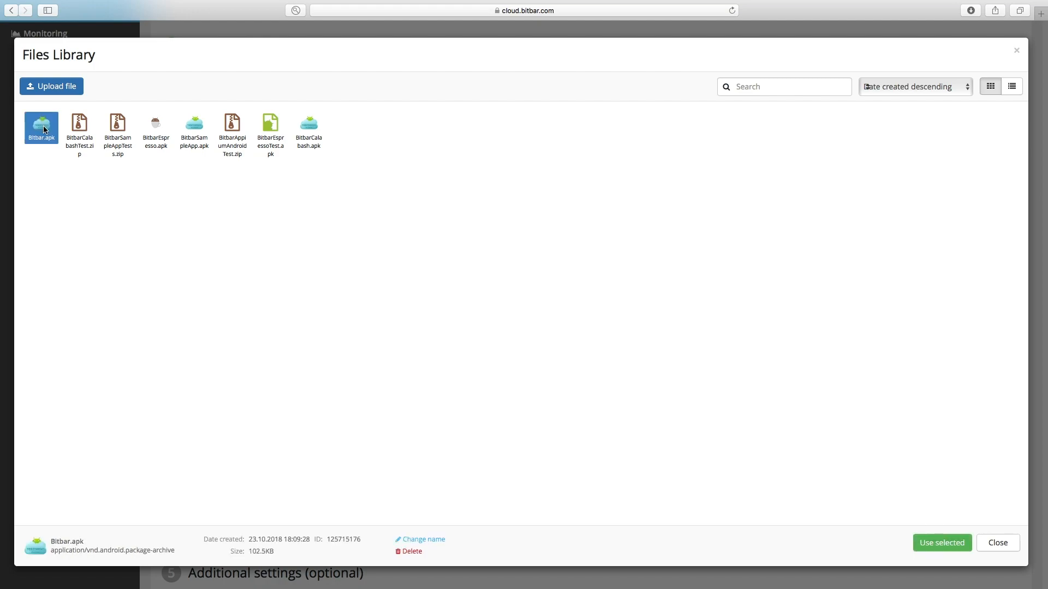
left_click(941, 543)
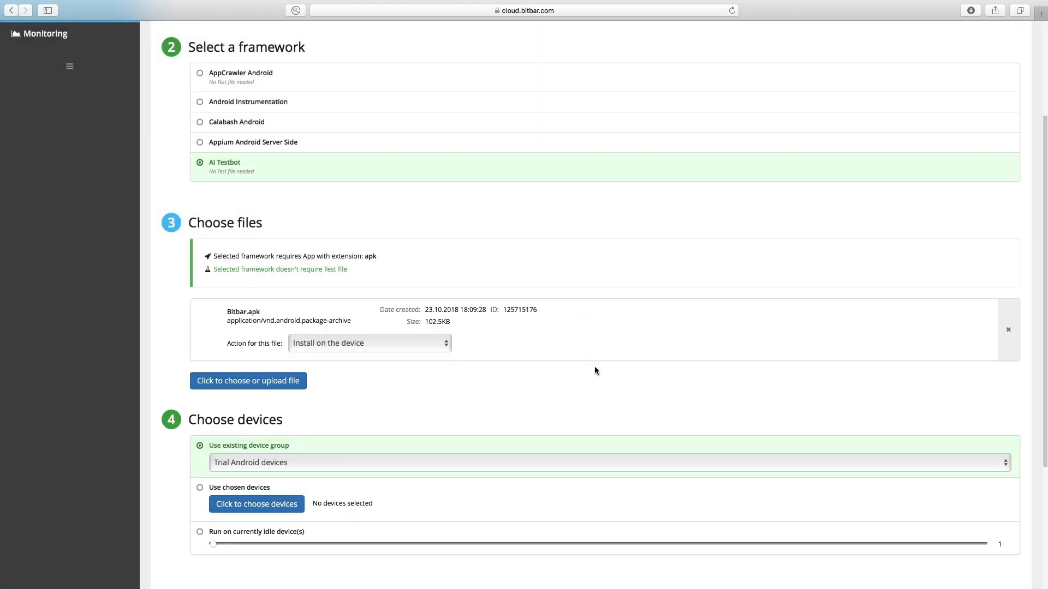
scroll("down", 3)
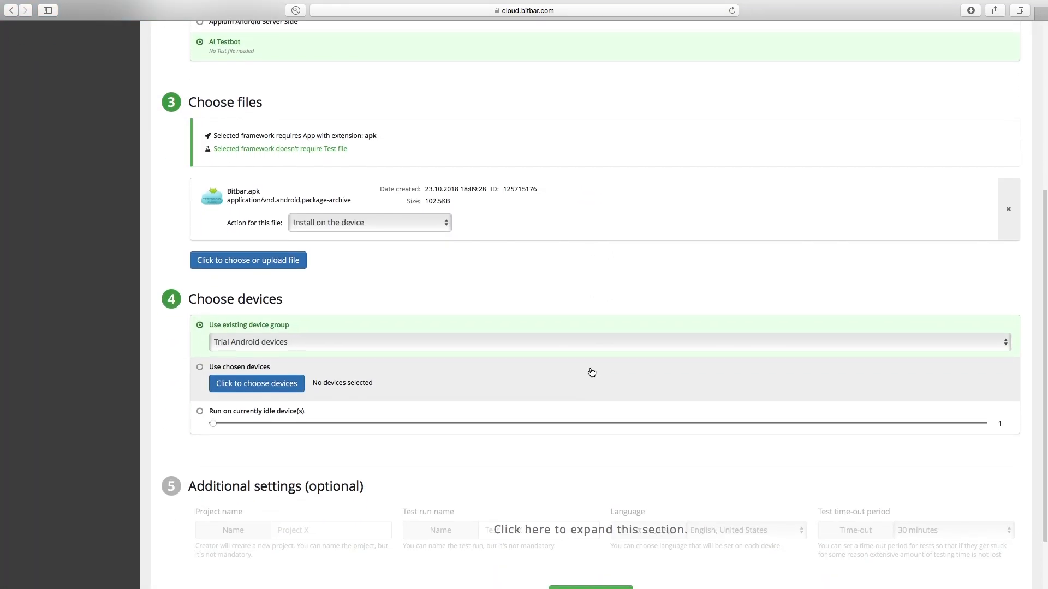
scroll("down", 3)
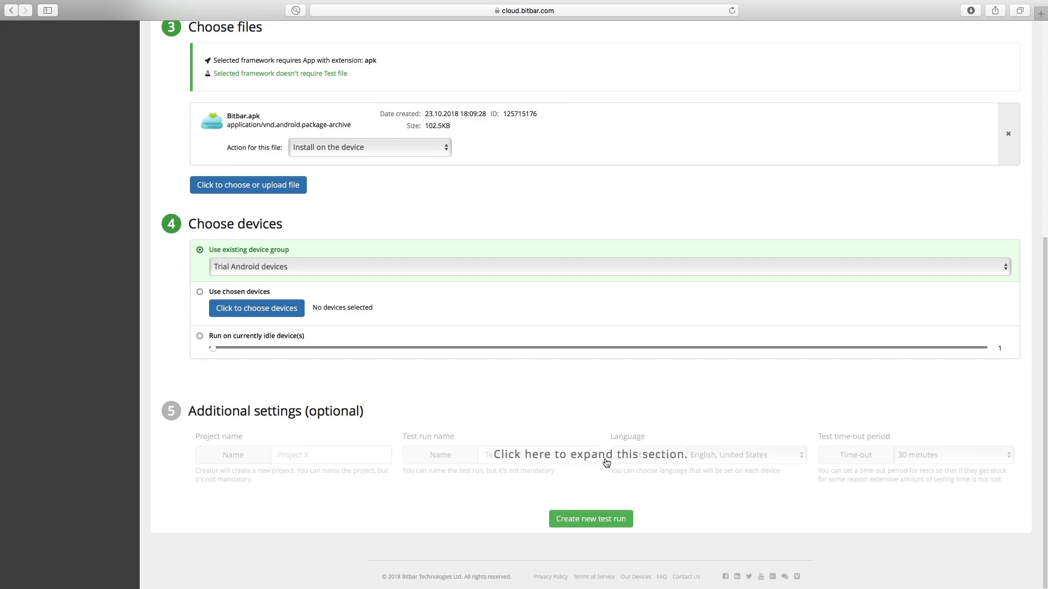
Review Additional settings and create Test Run 1 on Trial Android devices.
left_click(589, 455)
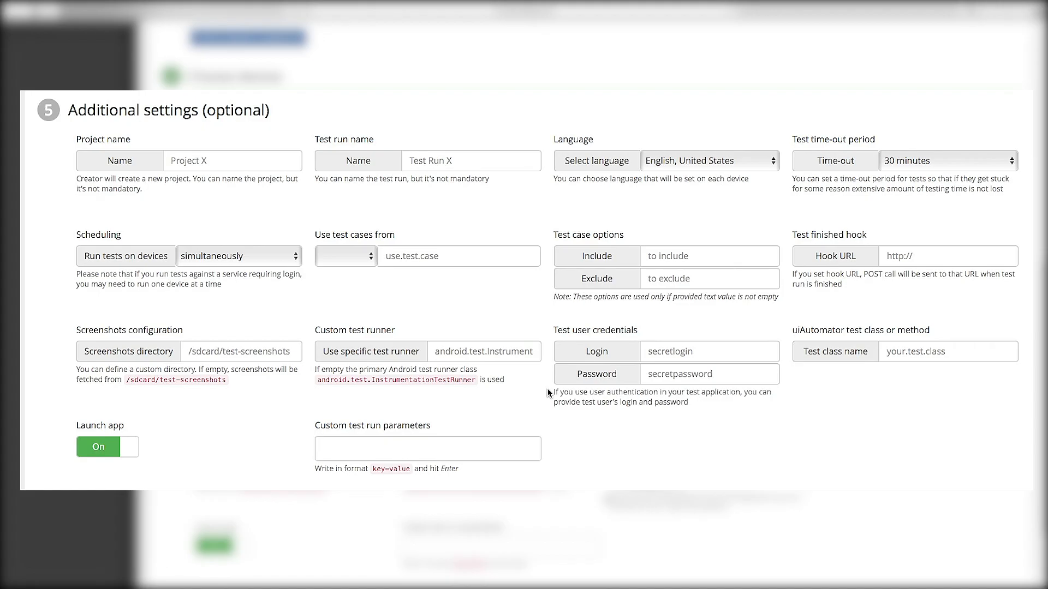
scroll("up", 3)
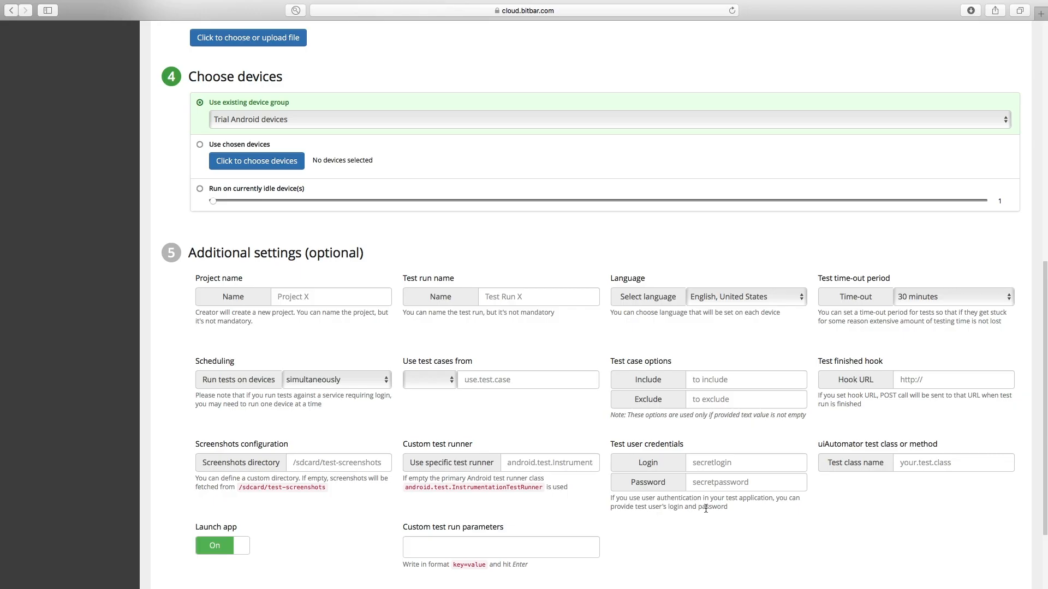
scroll("down", 3)
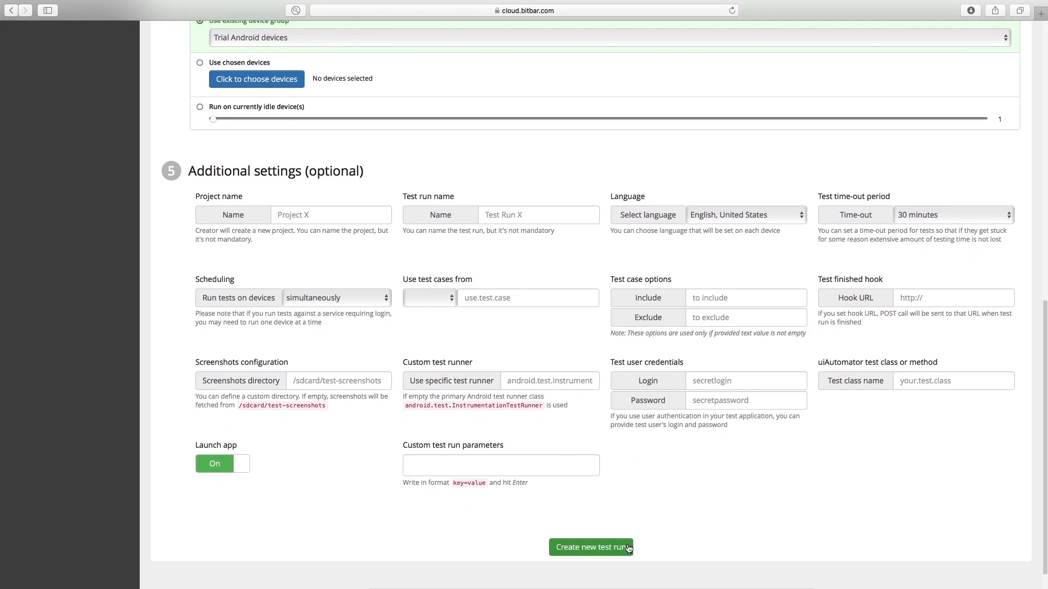
left_click(591, 547)
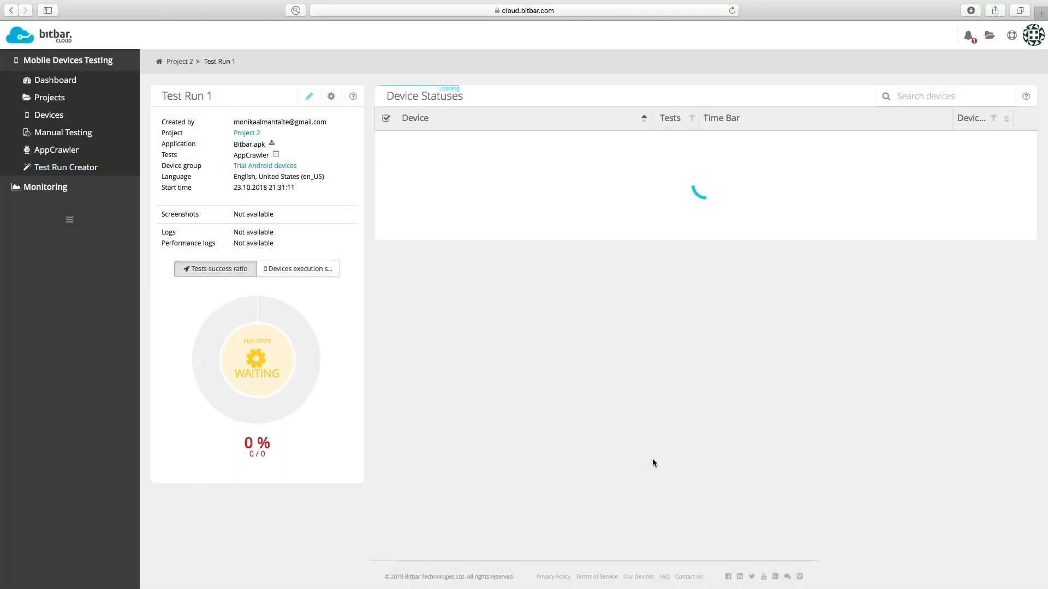